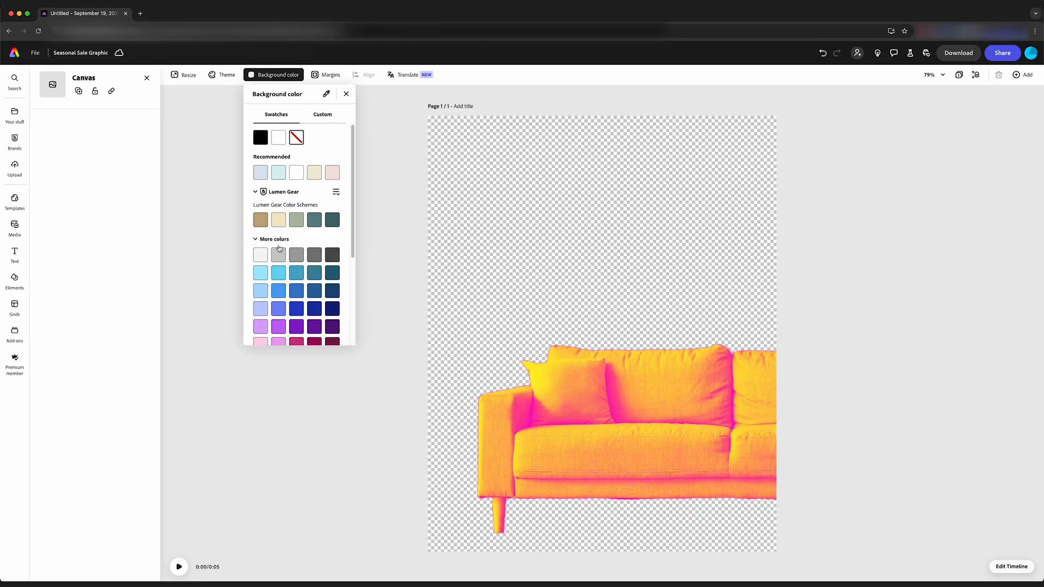
- Fill the empty page background with a pale peach swatch
click(296, 315)
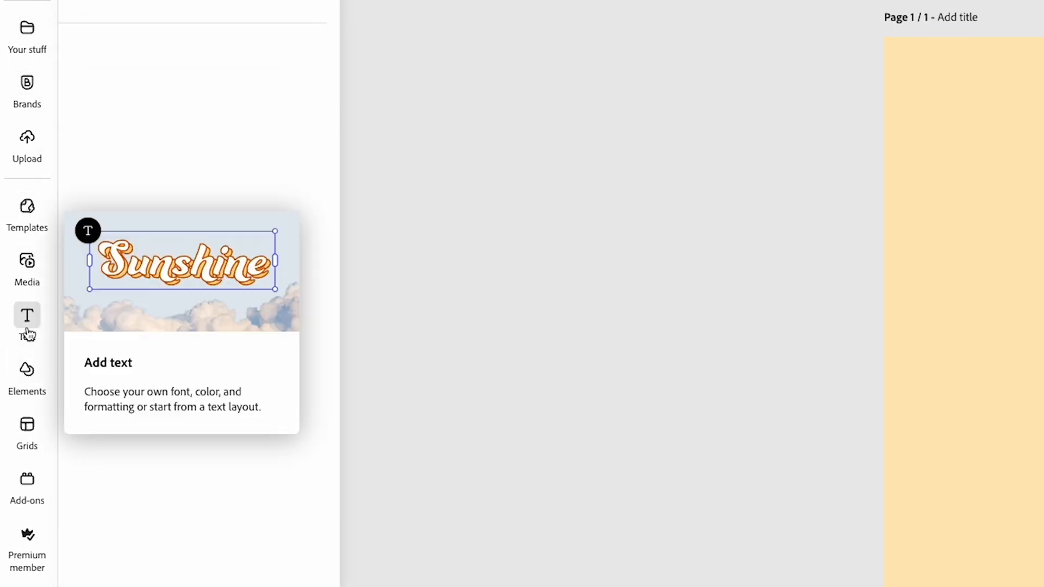
- Add the curved 'This weekend only' 40% OFF layout from Sale text and ungroup it
click(27, 316)
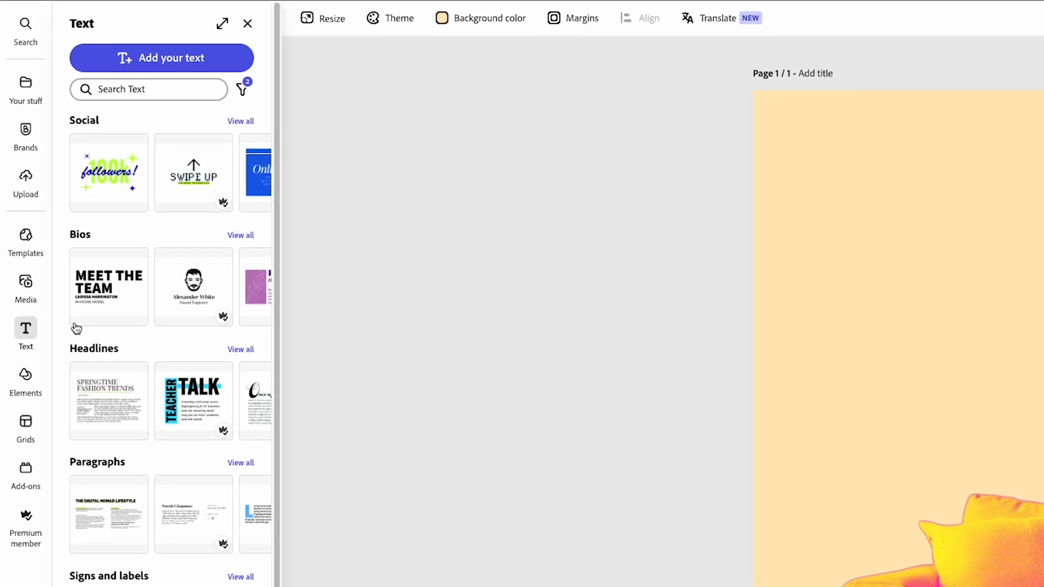
click(149, 90)
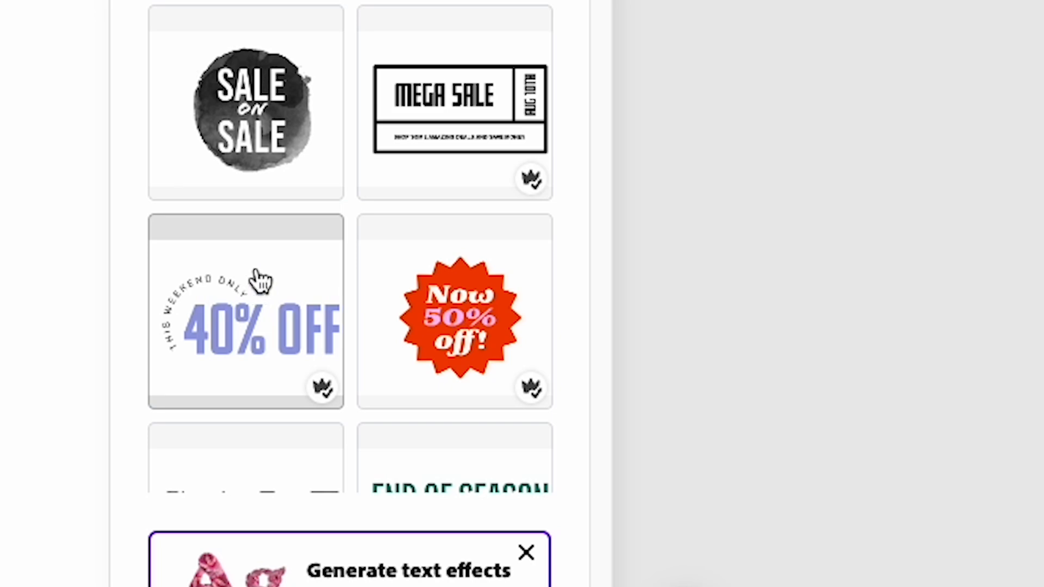
click(246, 319)
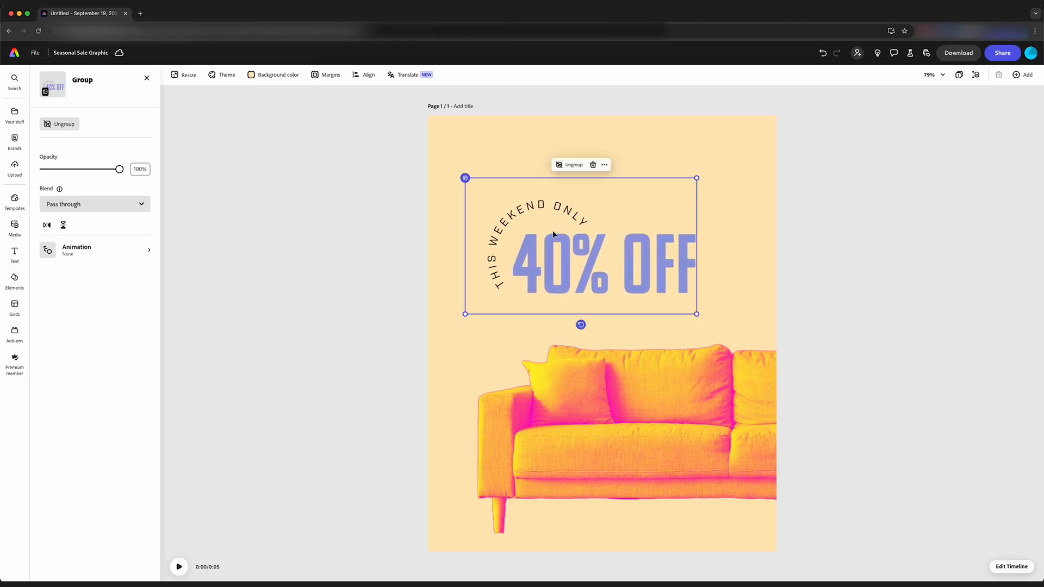
mouse_move(627, 278)
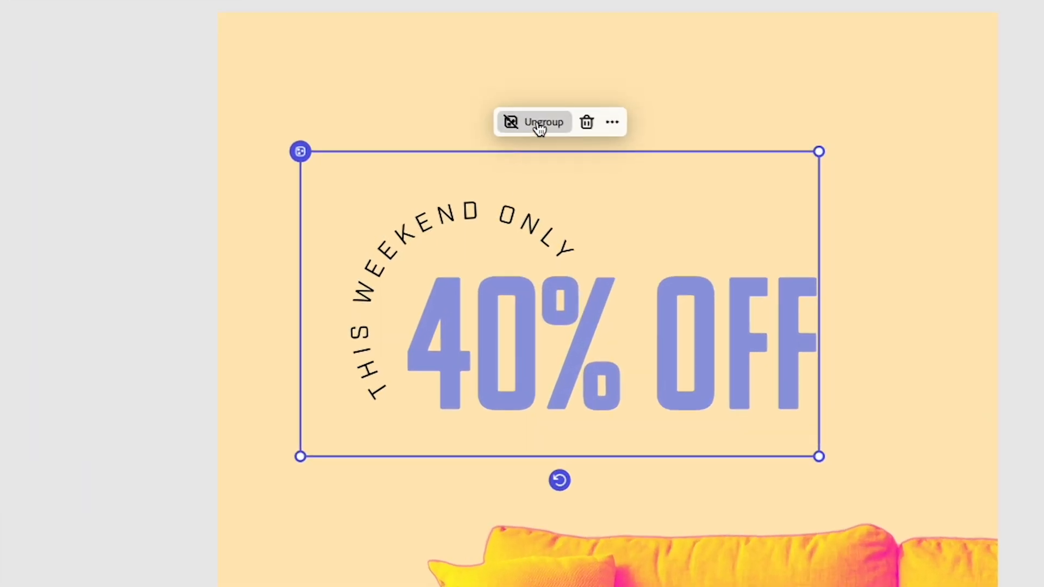
click(535, 122)
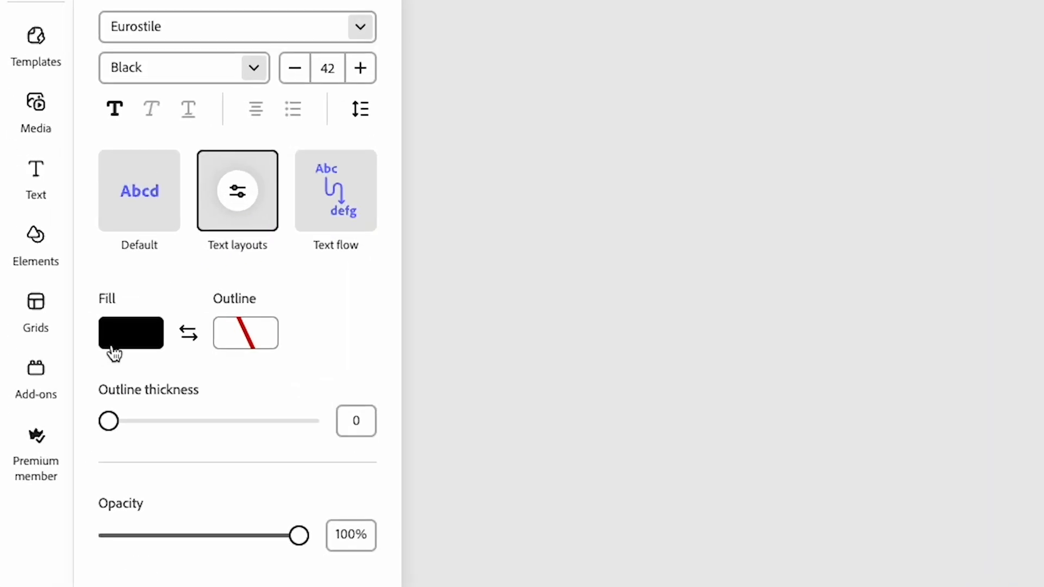
- Change the sale headline text fill colours to pink and orange
click(130, 333)
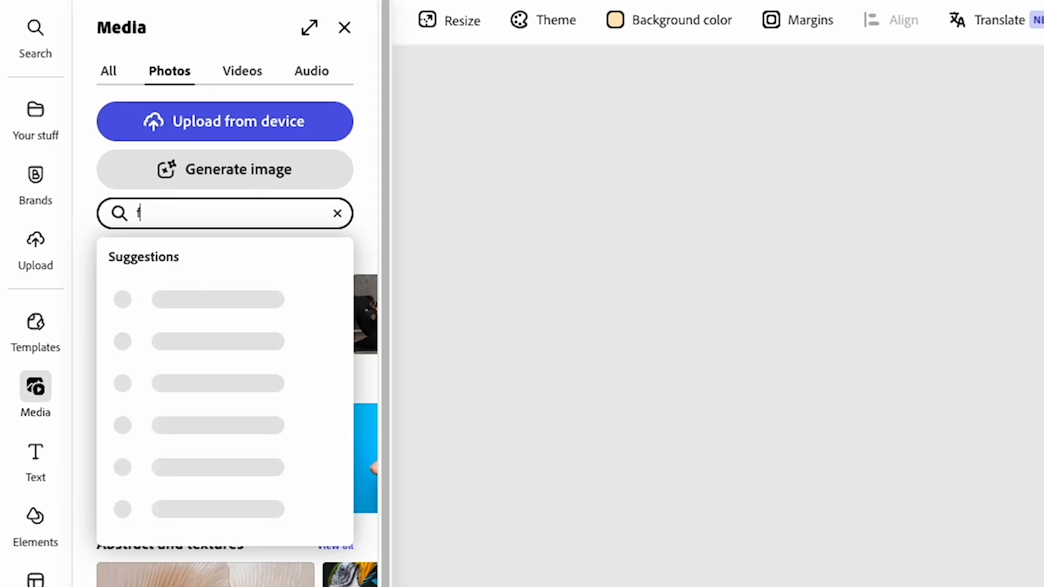
- Search Photos for 'fabric texture' and stretch the texture image over the page
text(fabric texture)
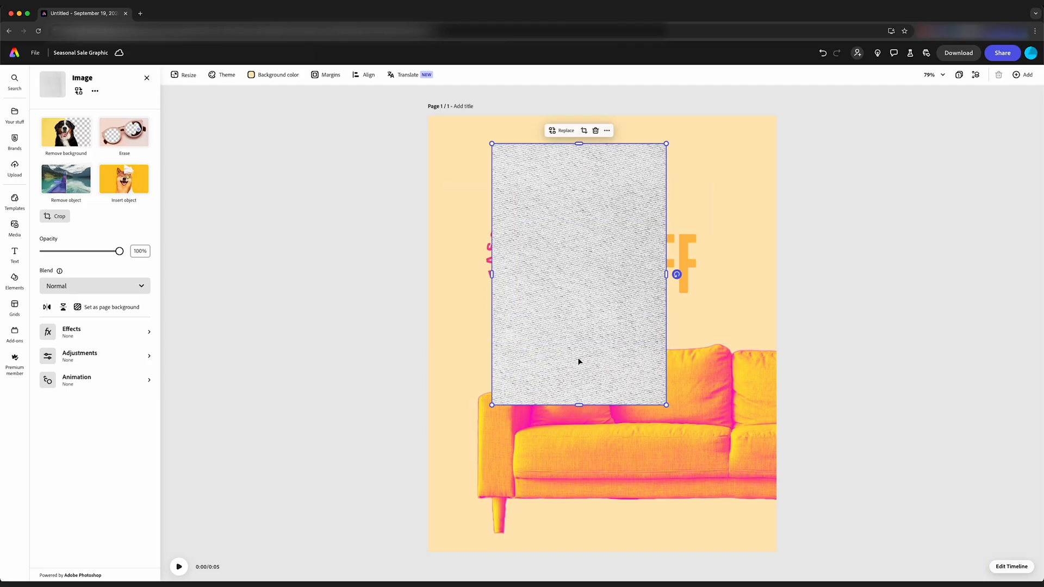
drag(119, 251, 72, 251)
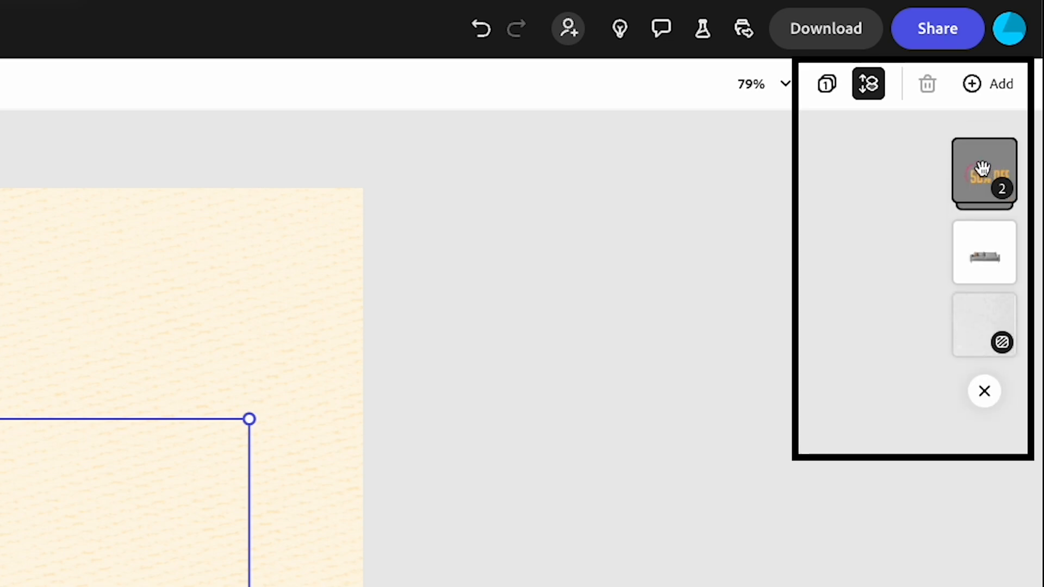
- Move the sale text group below the couch layer and select the 50% OFF text
drag(984, 172, 984, 265)
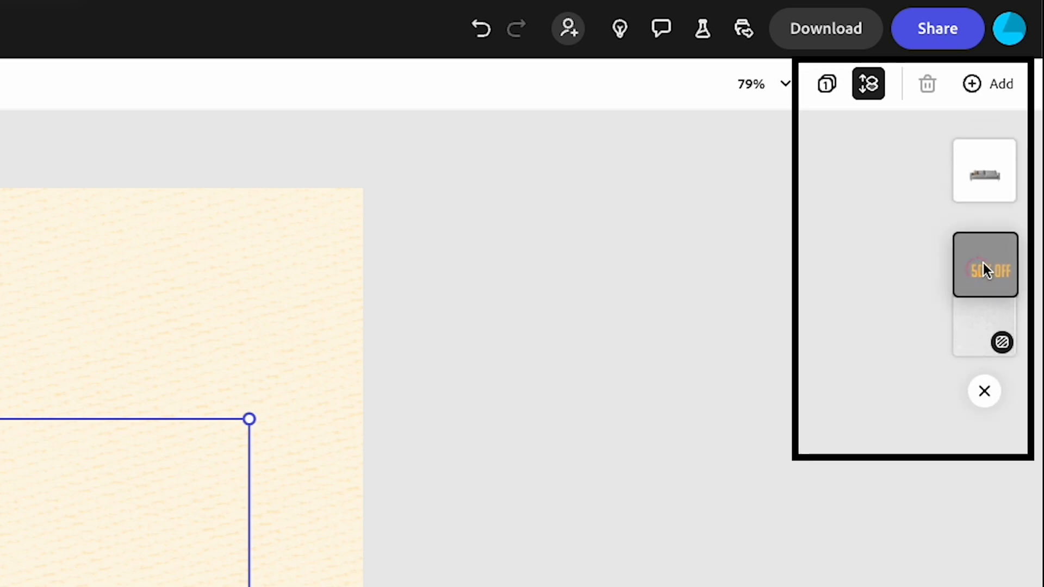
click(986, 267)
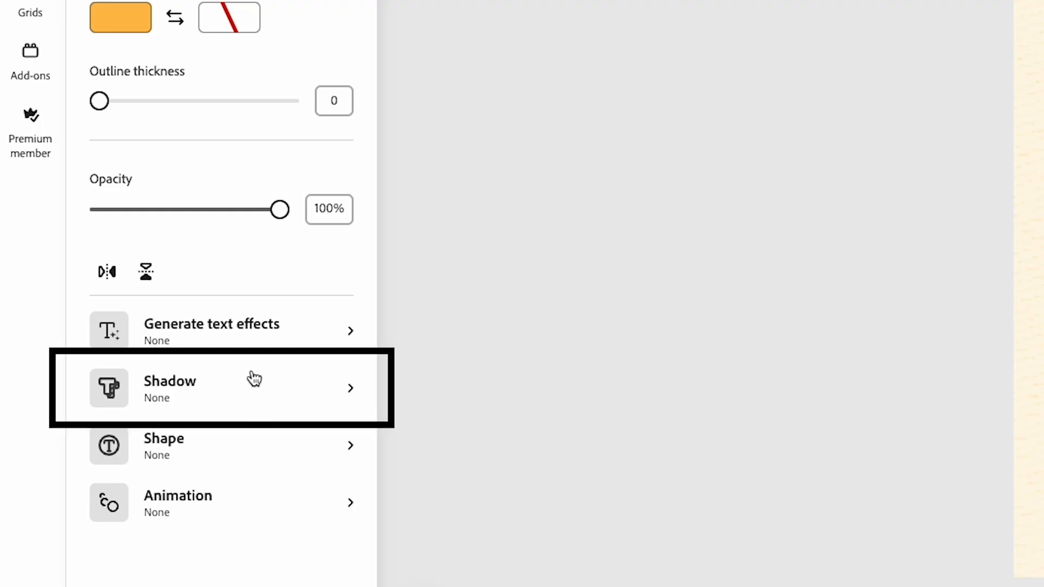
- Apply a Strong shadow to the 50% OFF text and switch to Custom shadow settings
click(170, 389)
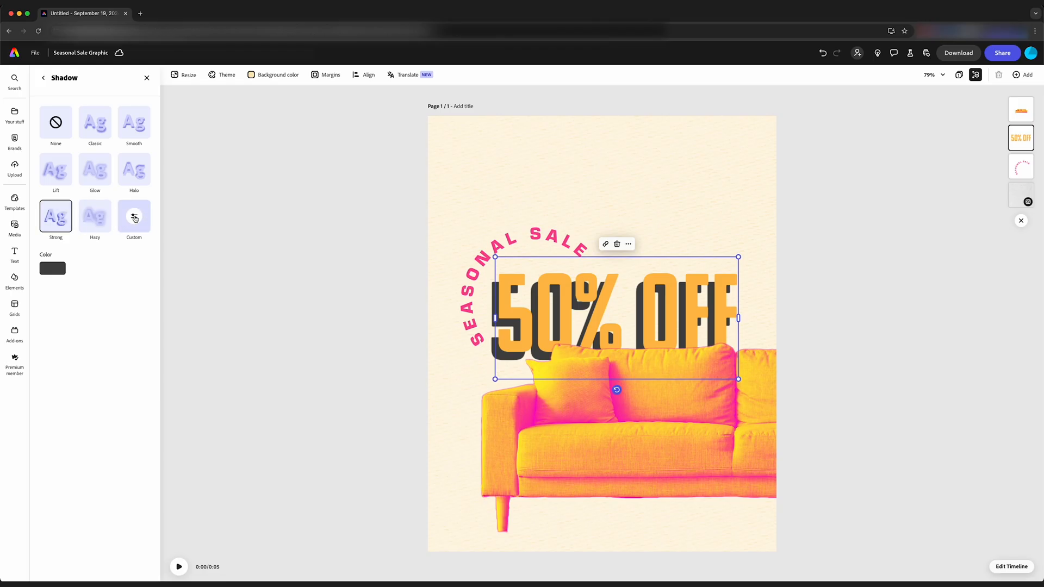
click(134, 217)
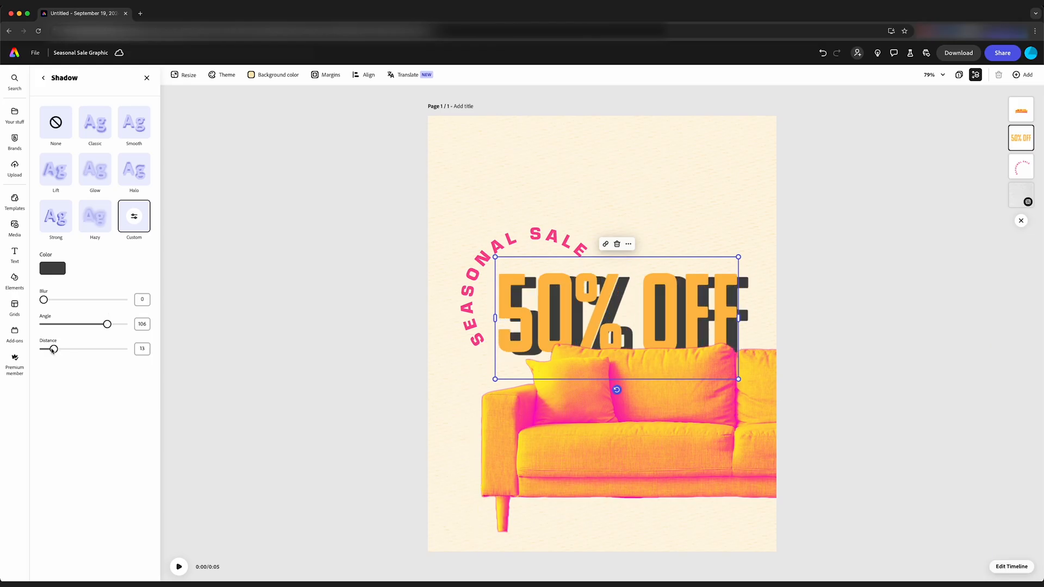
click(52, 268)
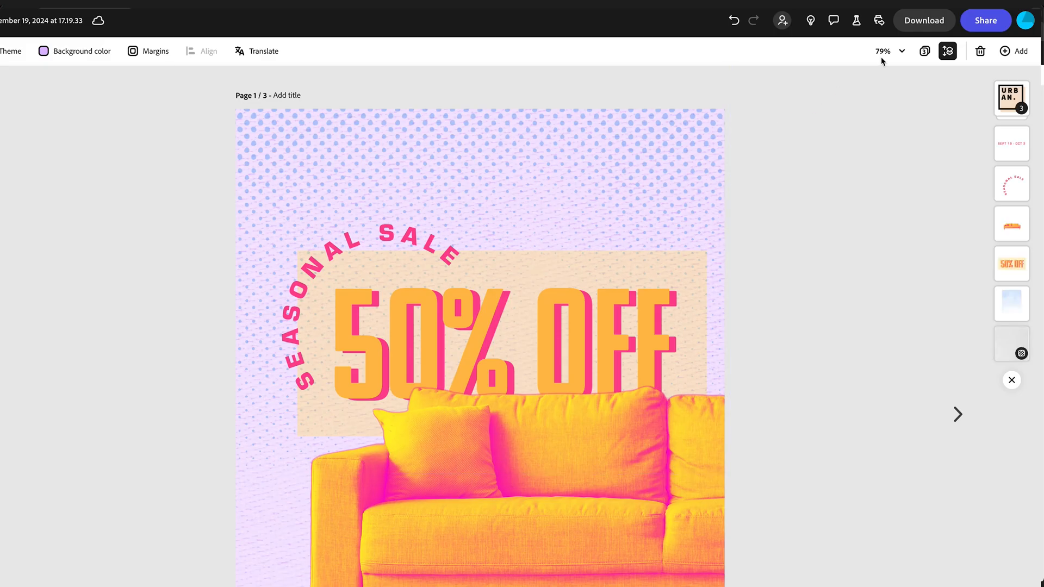
- Switch to a different open Adobe Express design
click(924, 20)
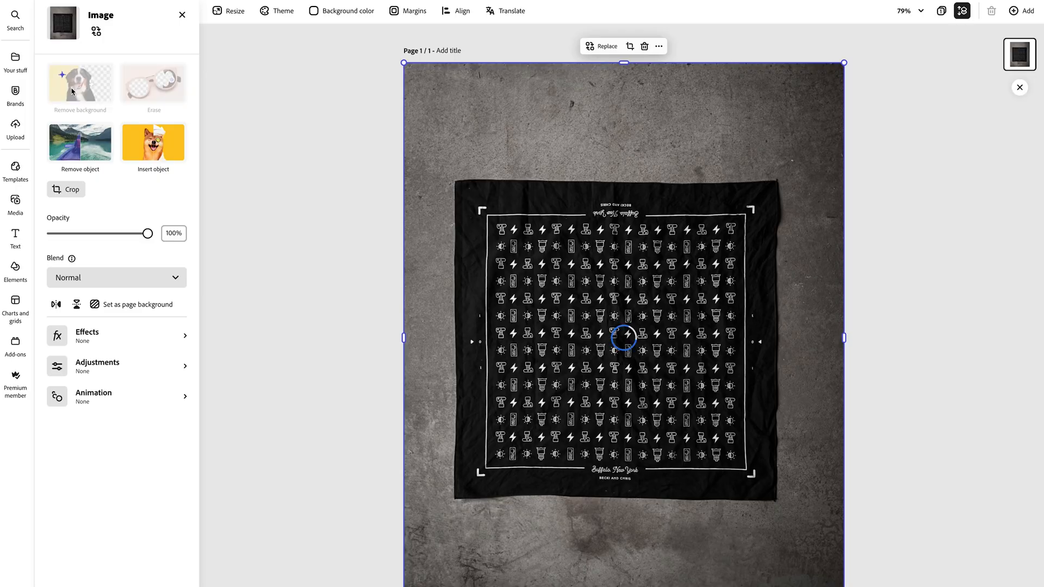
- Remove the concrete backdrop from the bandana photo, deselect it, and view page colour choices
click(79, 85)
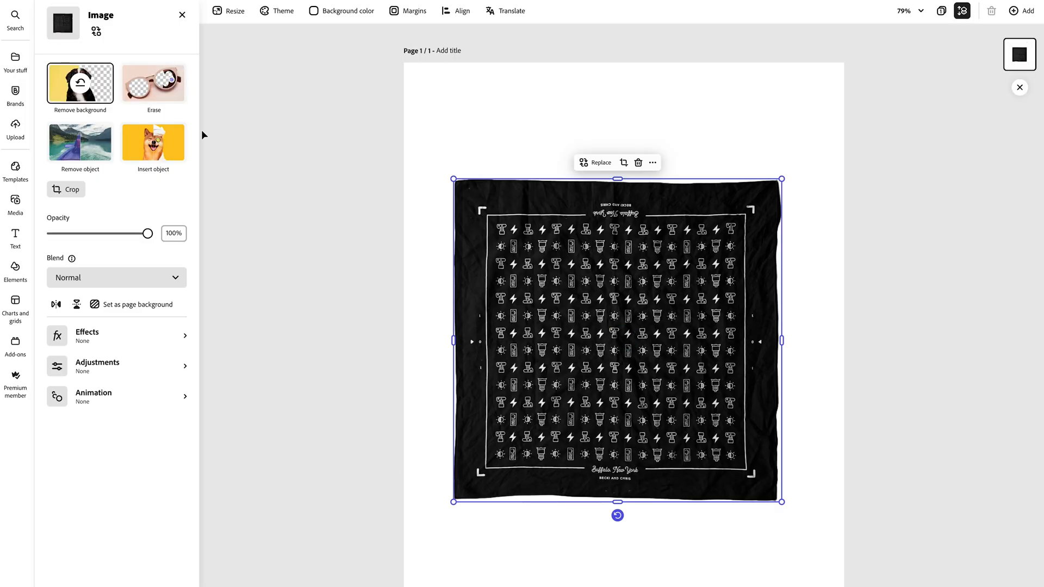
click(15, 203)
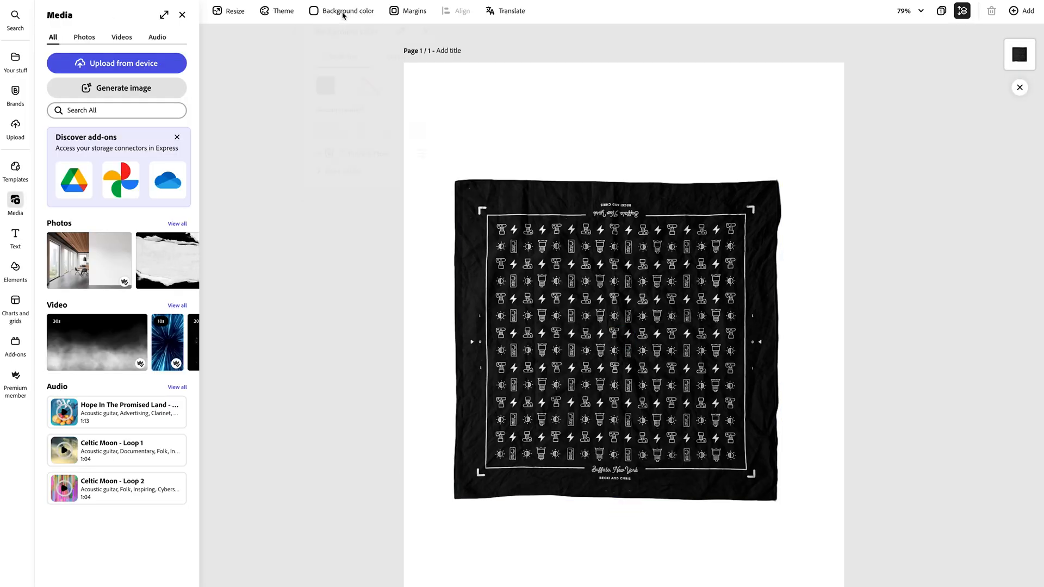
click(349, 11)
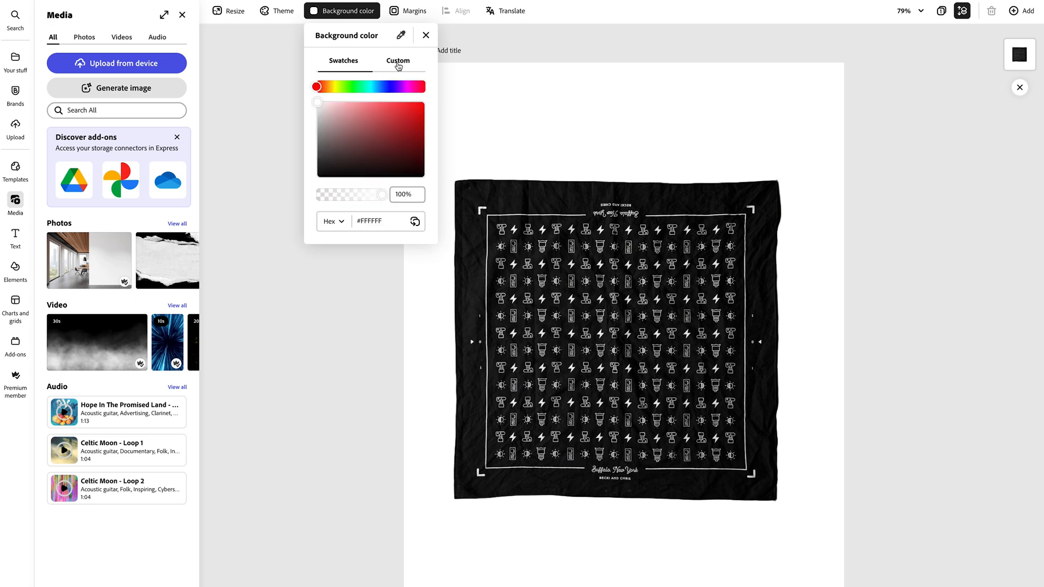